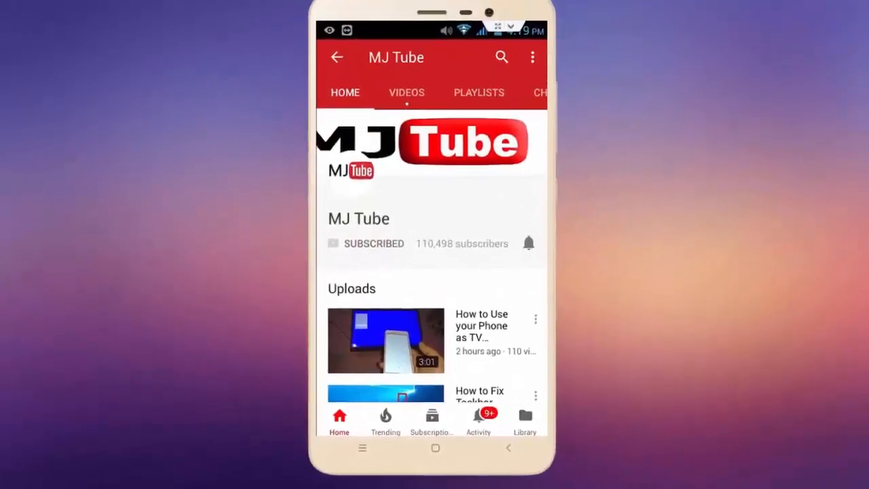
# Open Computer Management from This PC and list Users under System Tools > Local Users and Groups.
pyautogui.click(528, 243)
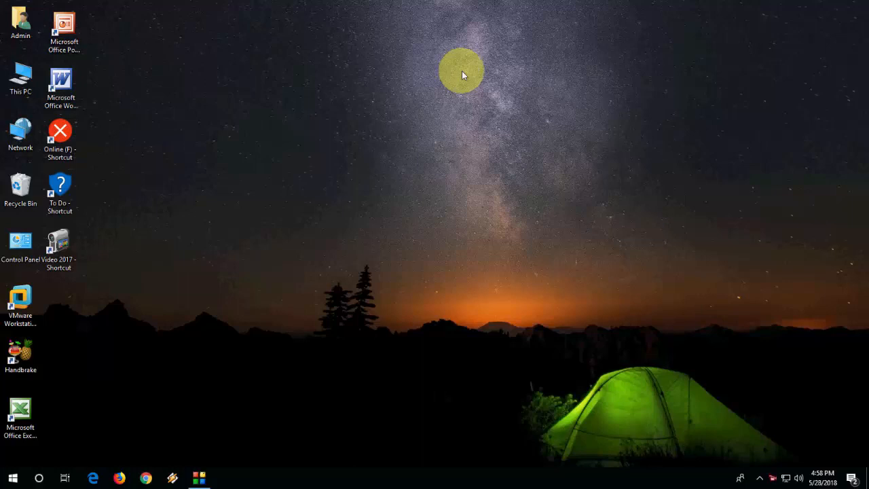
pyautogui.rightClick(19, 75)
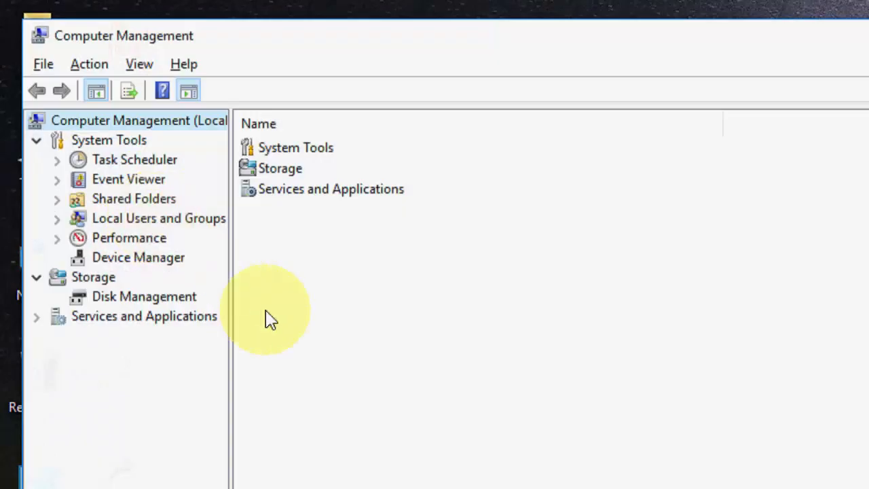
pyautogui.moveTo(122, 141)
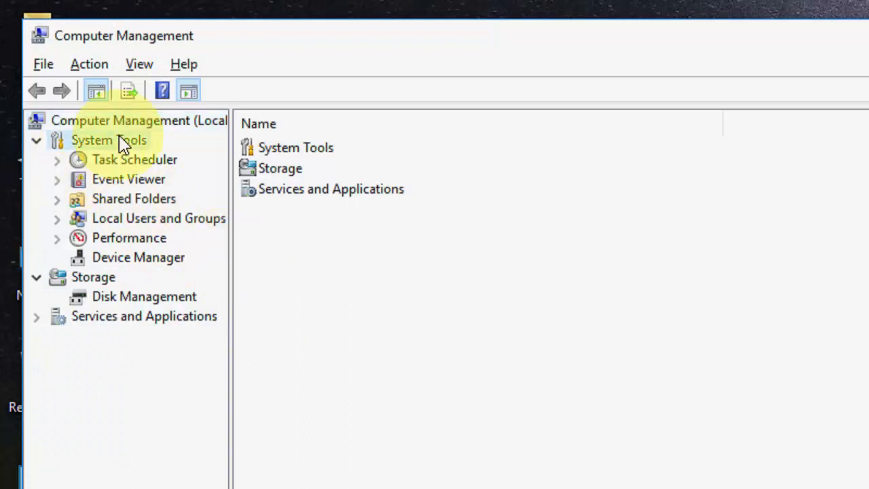
pyautogui.click(109, 139)
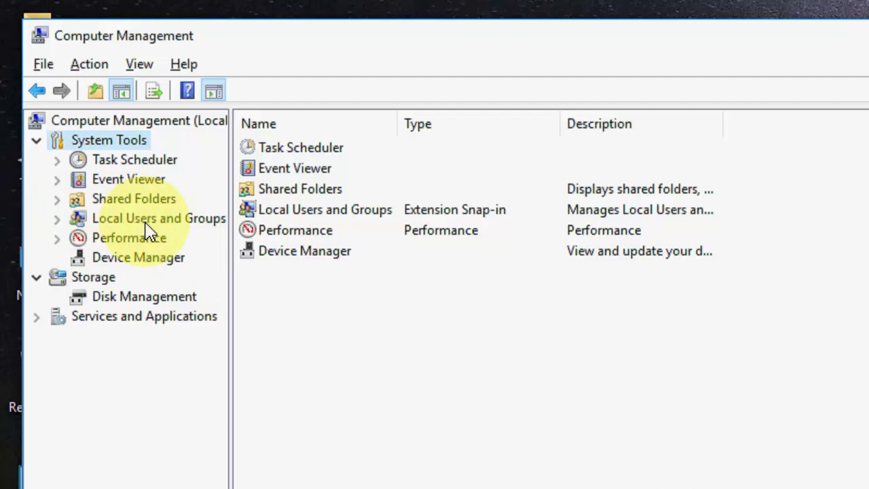
pyautogui.moveTo(54, 219)
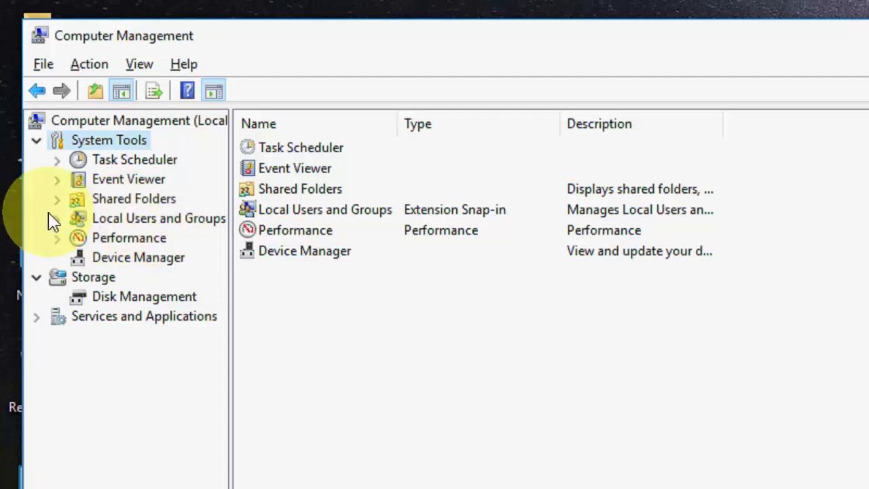
pyautogui.click(159, 218)
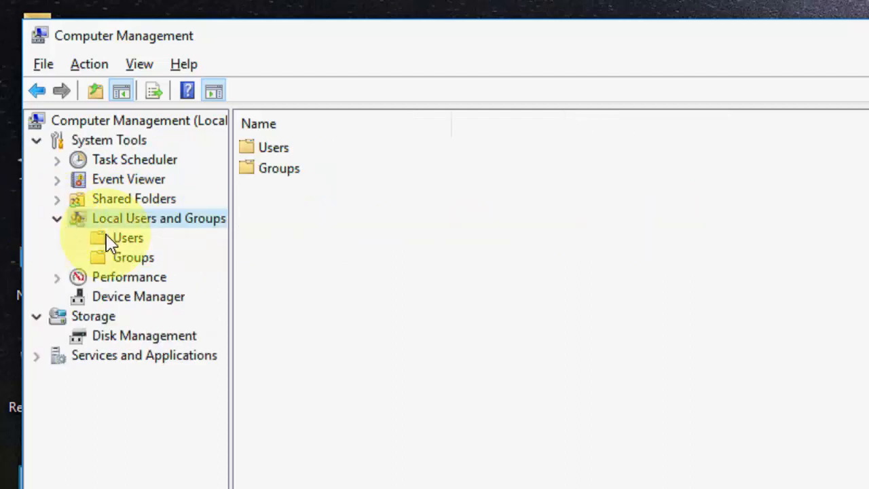
pyautogui.click(128, 237)
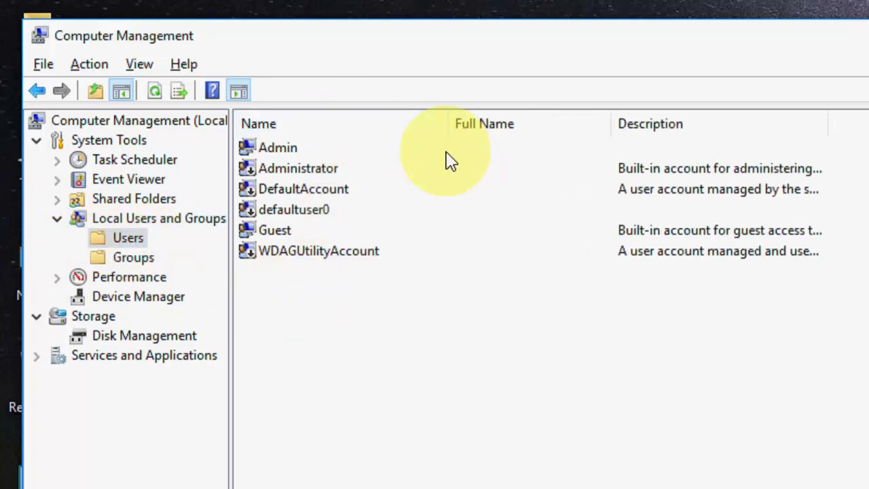
pyautogui.moveTo(360, 272)
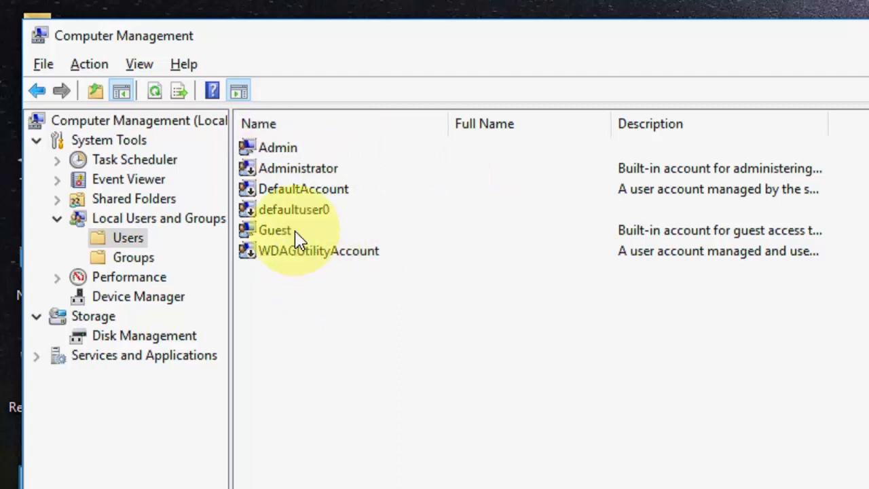
pyautogui.moveTo(309, 220)
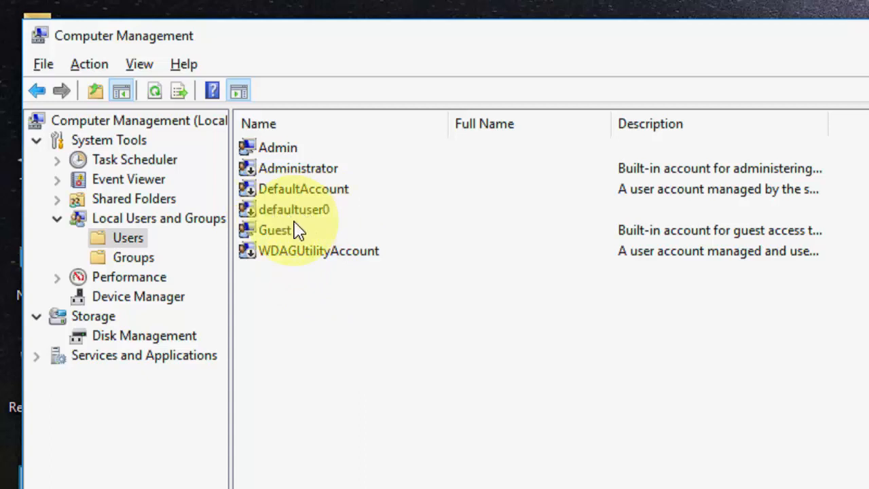
# Set a new password for the Guest account, then close Computer Management.
pyautogui.rightClick(274, 229)
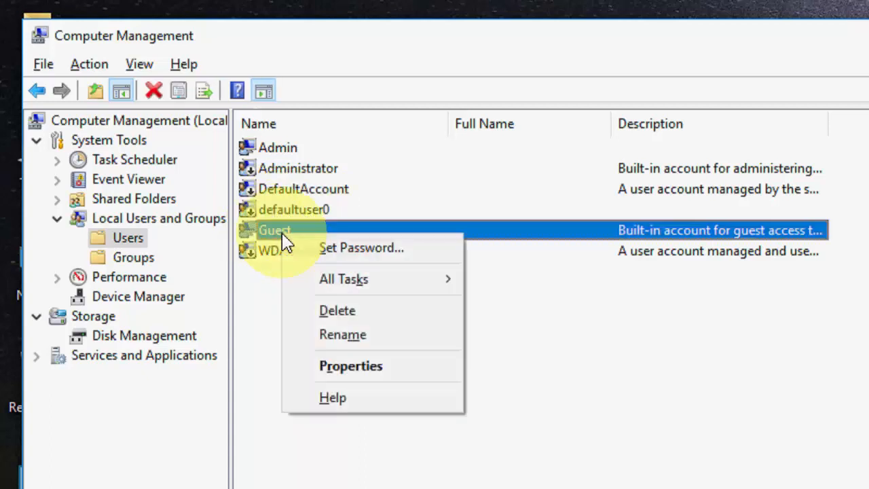
pyautogui.moveTo(360, 250)
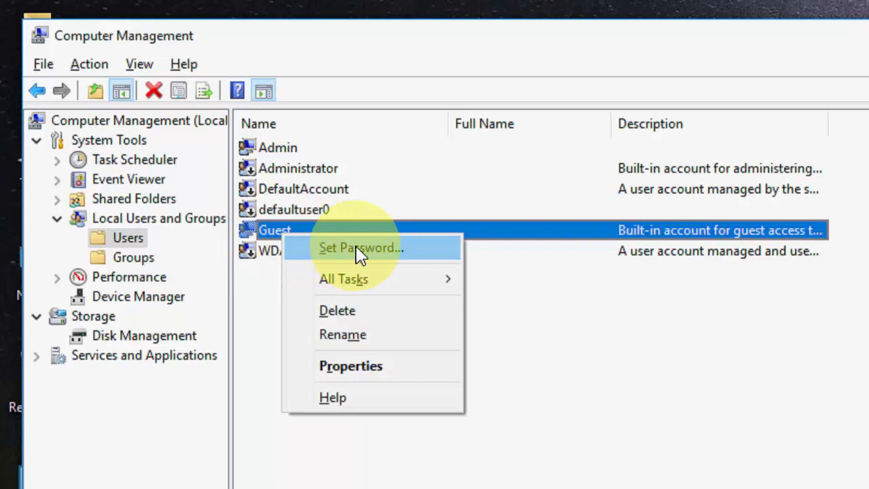
pyautogui.click(360, 248)
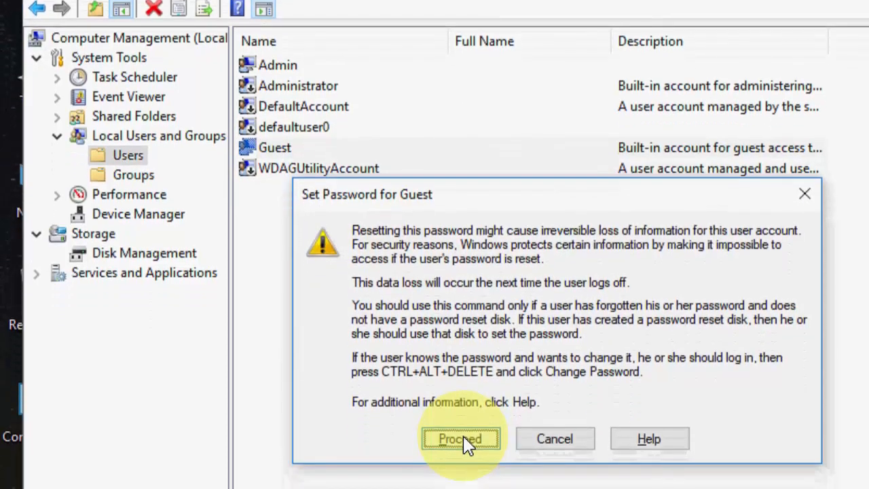
pyautogui.click(459, 438)
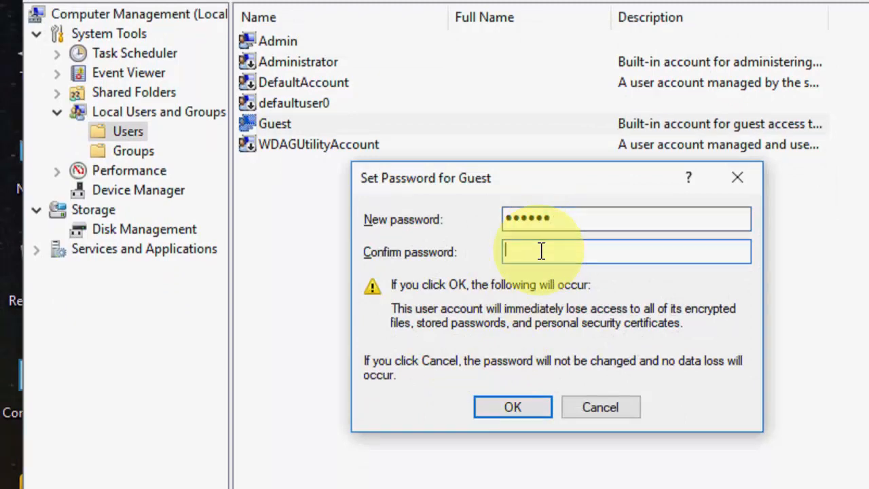
pyautogui.write('•••••')
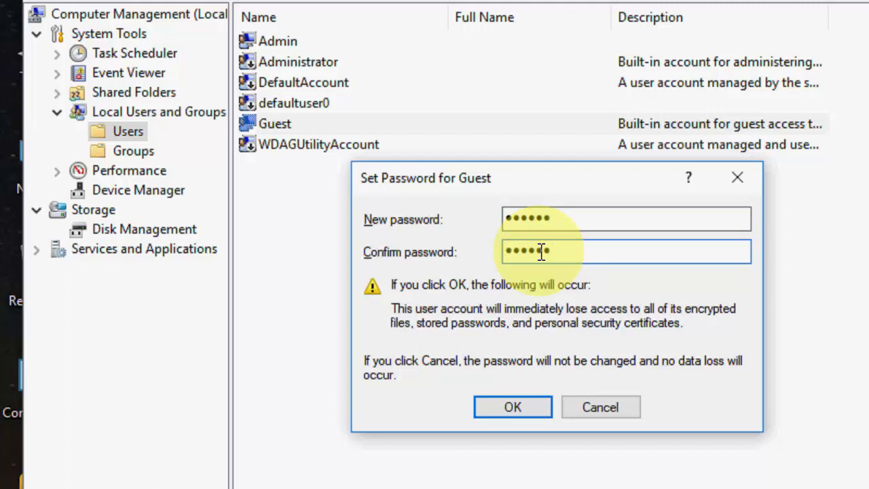
pyautogui.click(512, 407)
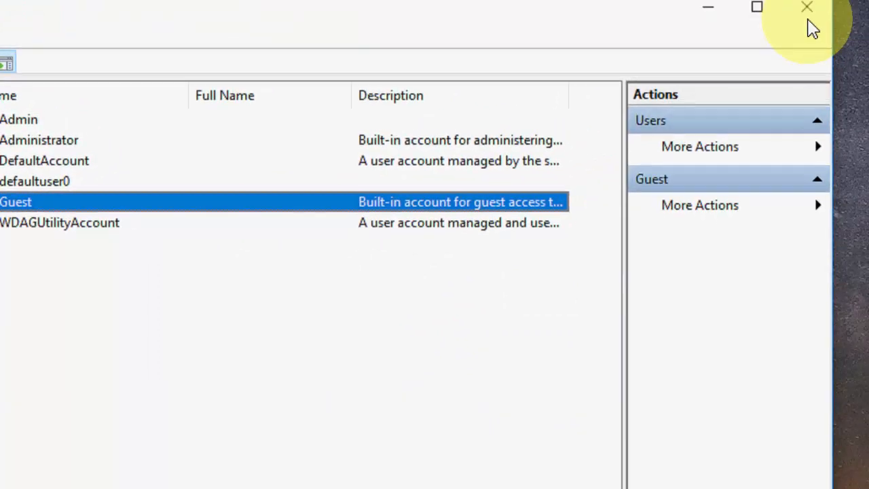
pyautogui.click(802, 9)
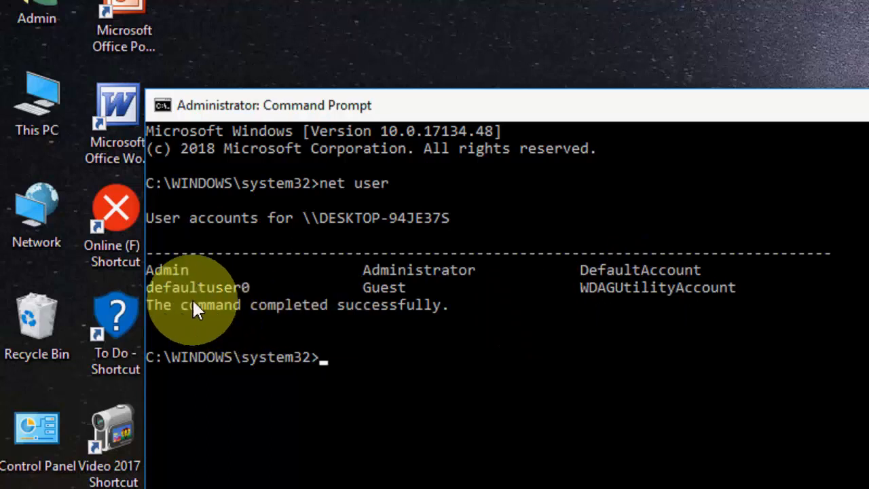
pyautogui.moveTo(161, 303)
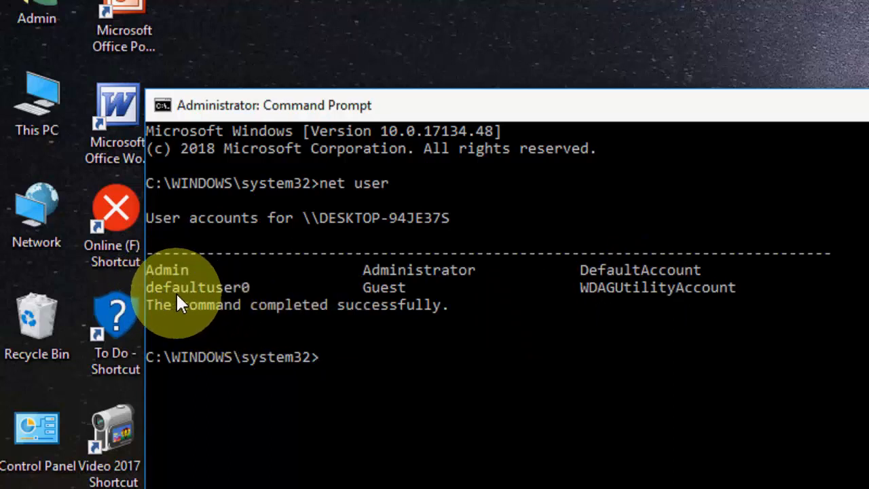
pyautogui.moveTo(158, 309)
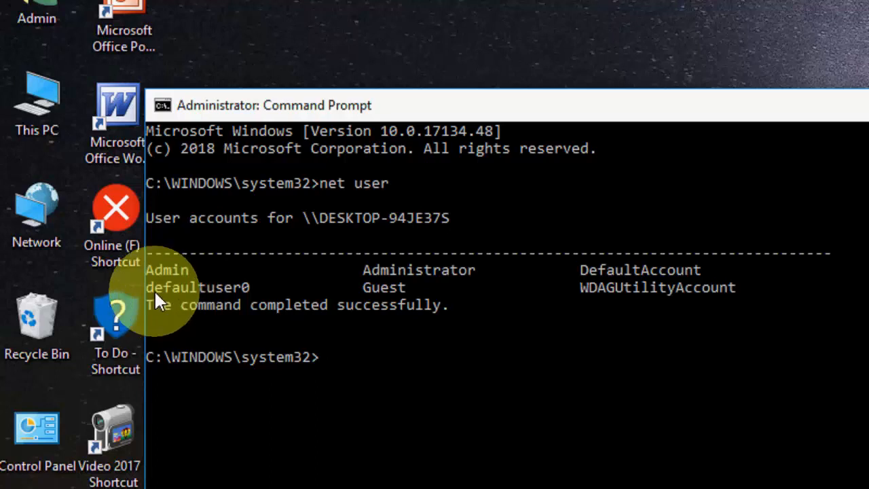
# Select the defaultuser0 account name in the net user output.
pyautogui.doubleClick(197, 287)
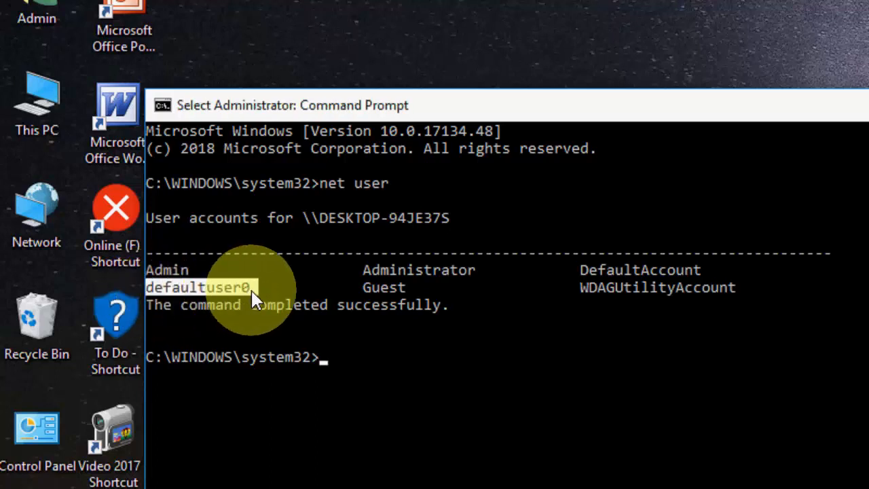
pyautogui.moveTo(328, 372)
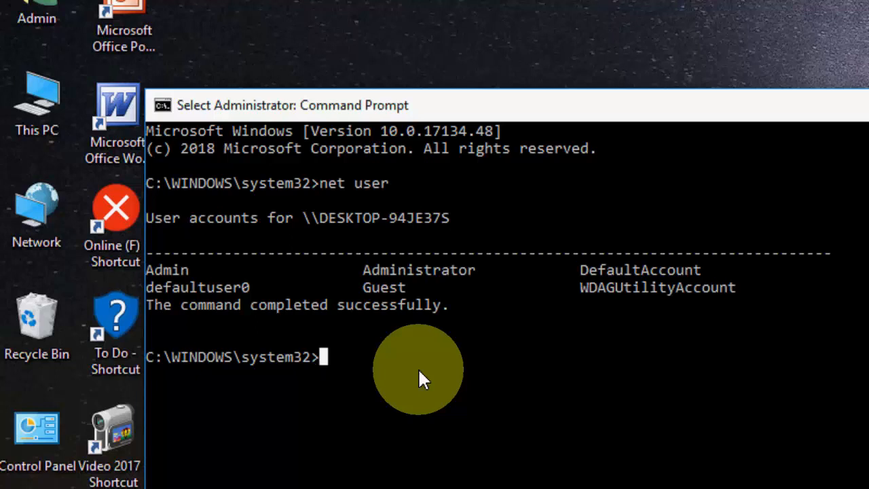
pyautogui.write('net user')
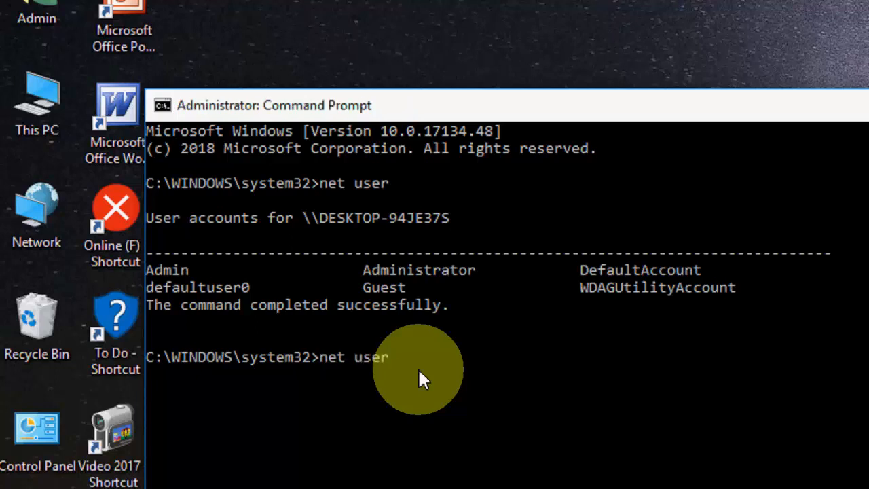
pyautogui.write('de')
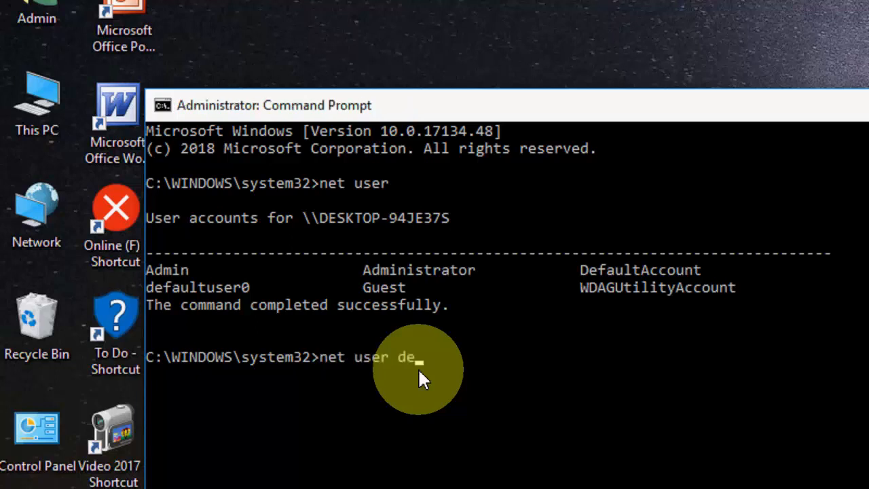
pyautogui.write('faultuser')
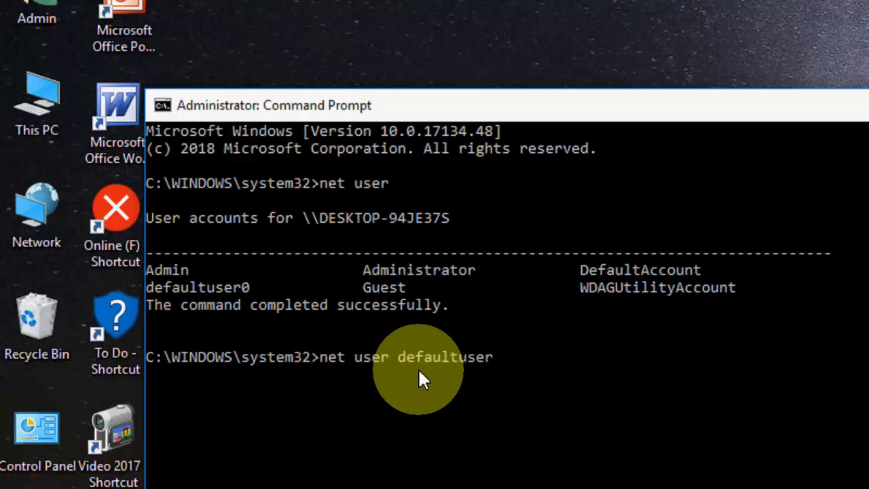
pyautogui.write('0')
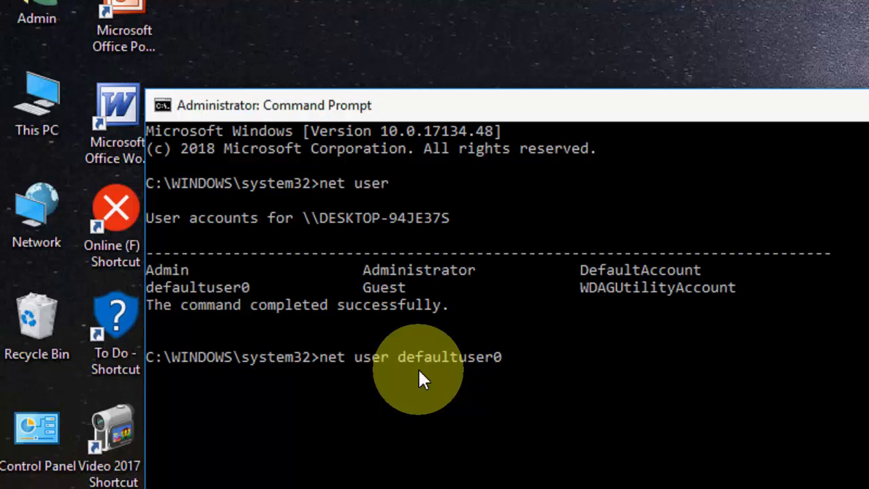
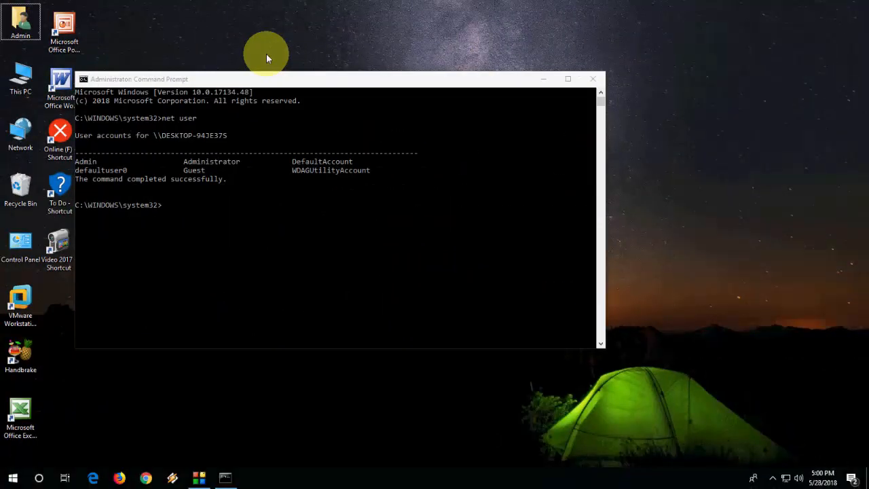
# Close the Command Prompt window and open the desktop context menu.
pyautogui.click(593, 79)
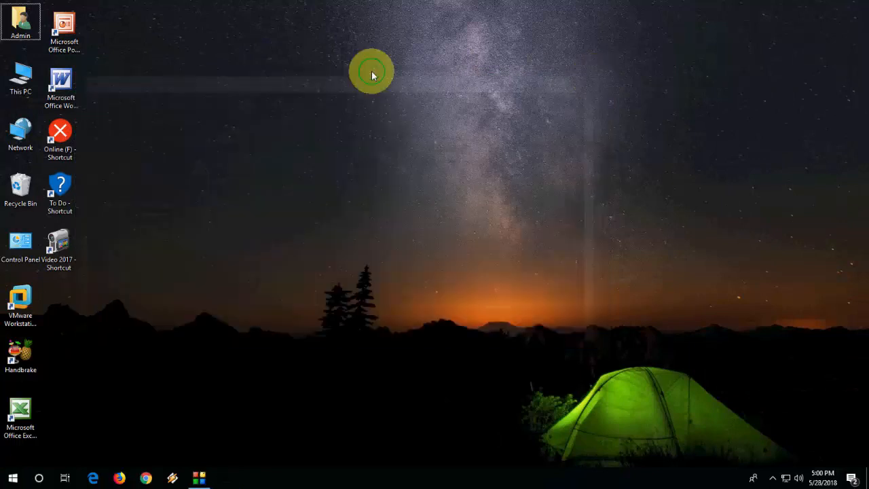
pyautogui.moveTo(411, 107)
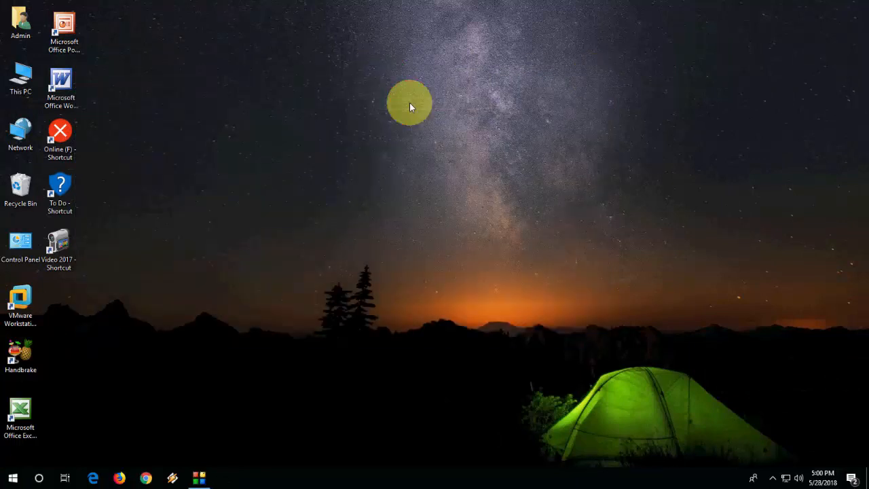
pyautogui.rightClick(410, 107)
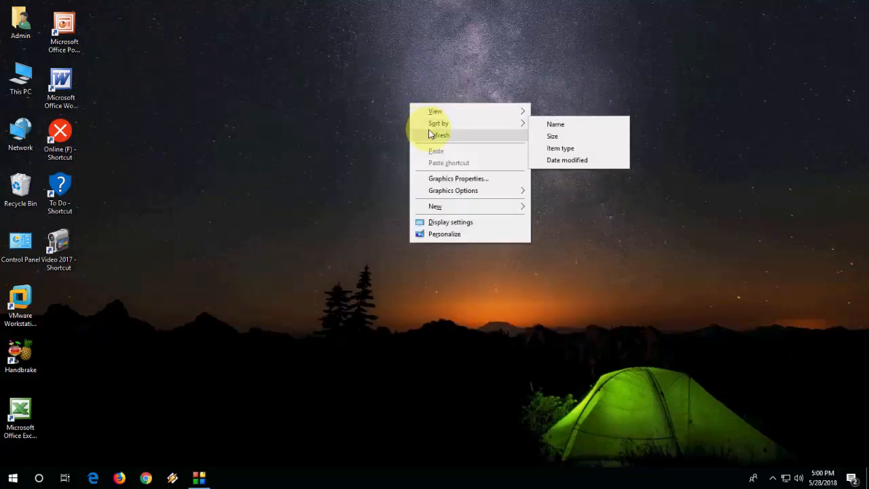